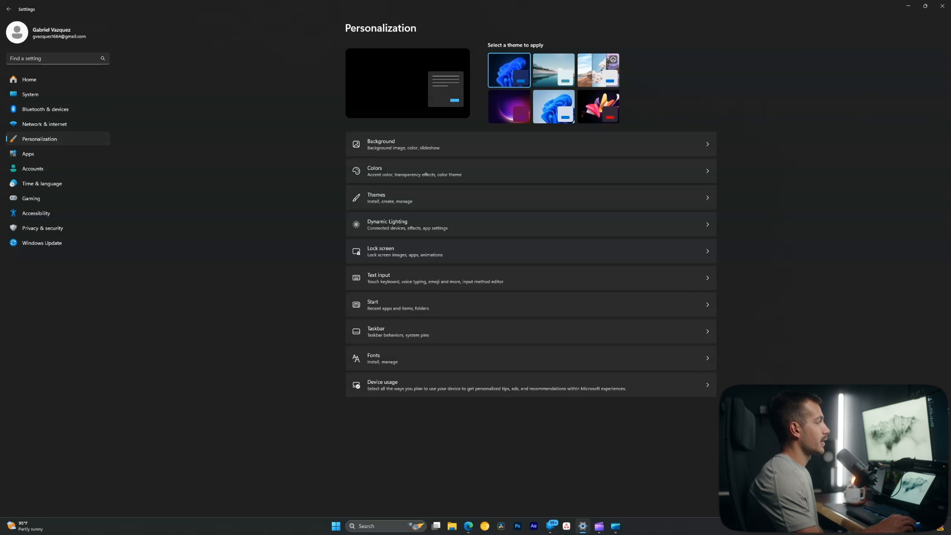
Set taskbar alignment to Left, back to Center, and enable Automatically hide the taskbar
left_click(376, 331)
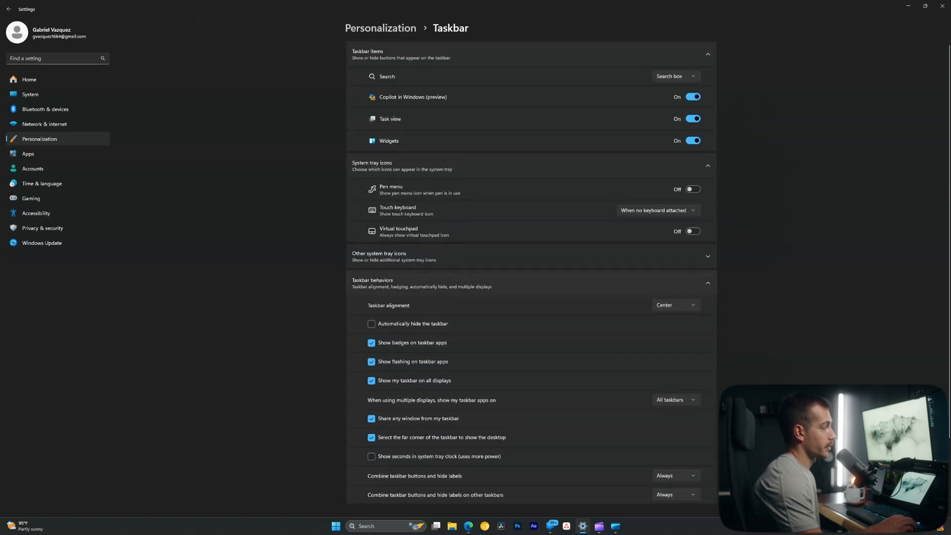
left_click(675, 305)
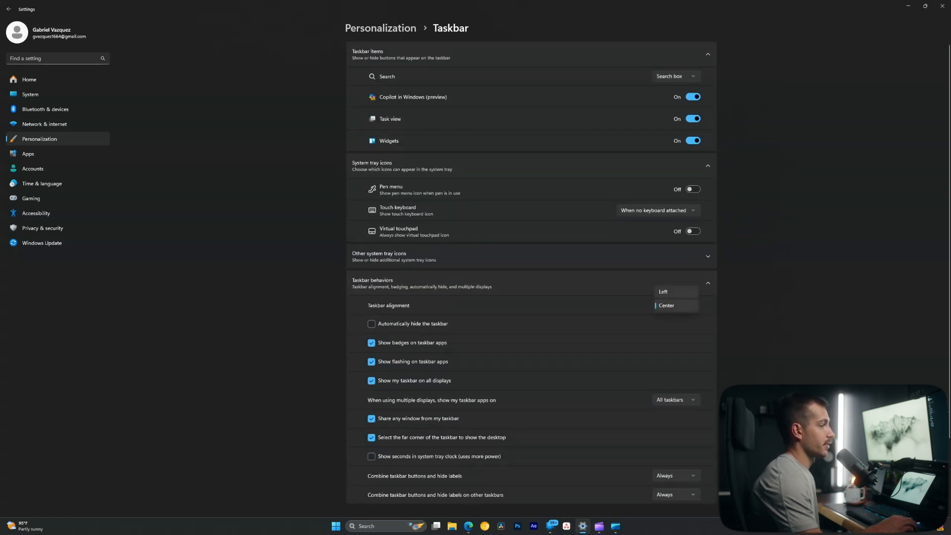
left_click(664, 292)
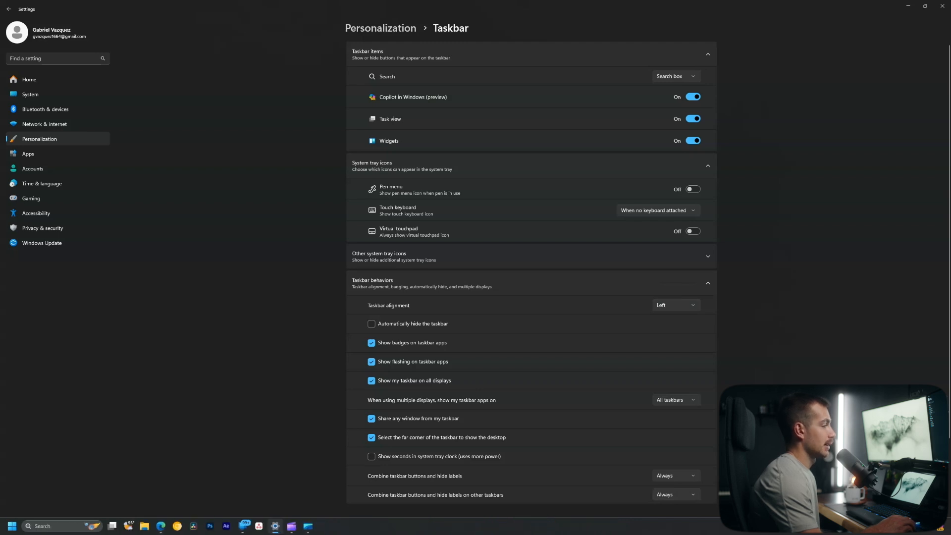
left_click(675, 306)
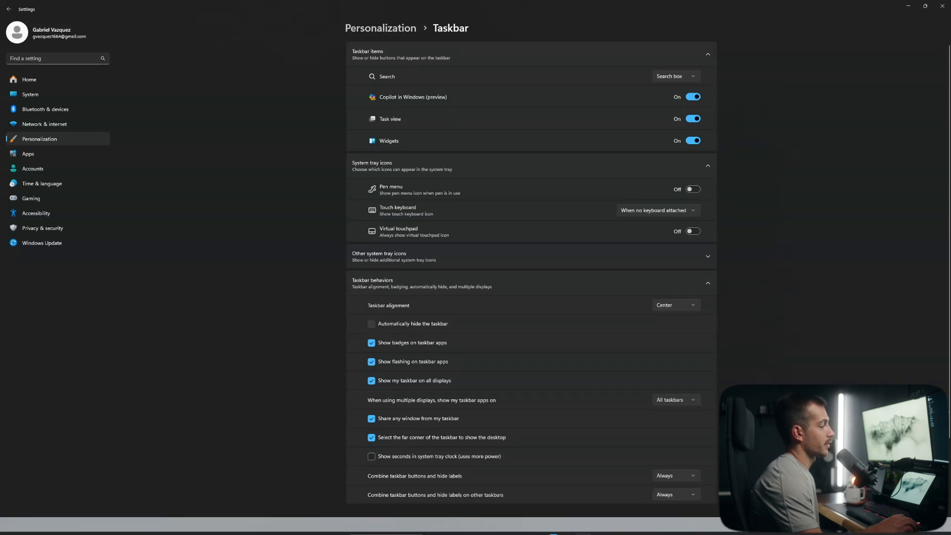
left_click(372, 323)
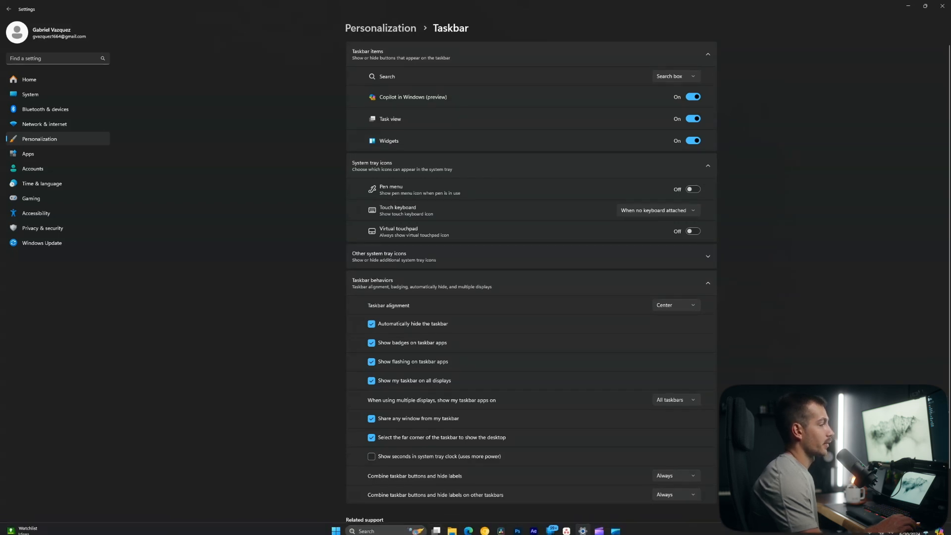
left_click(372, 323)
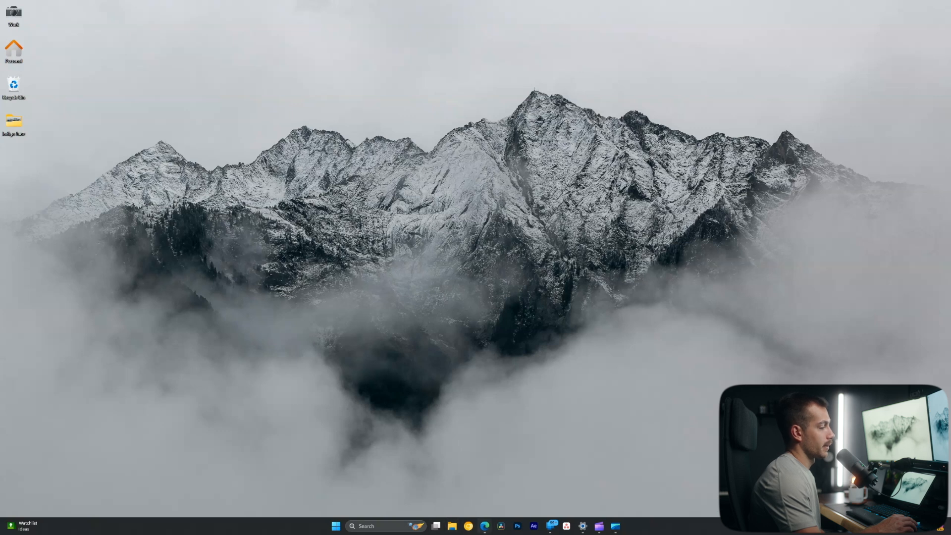
mouse_move(500, 526)
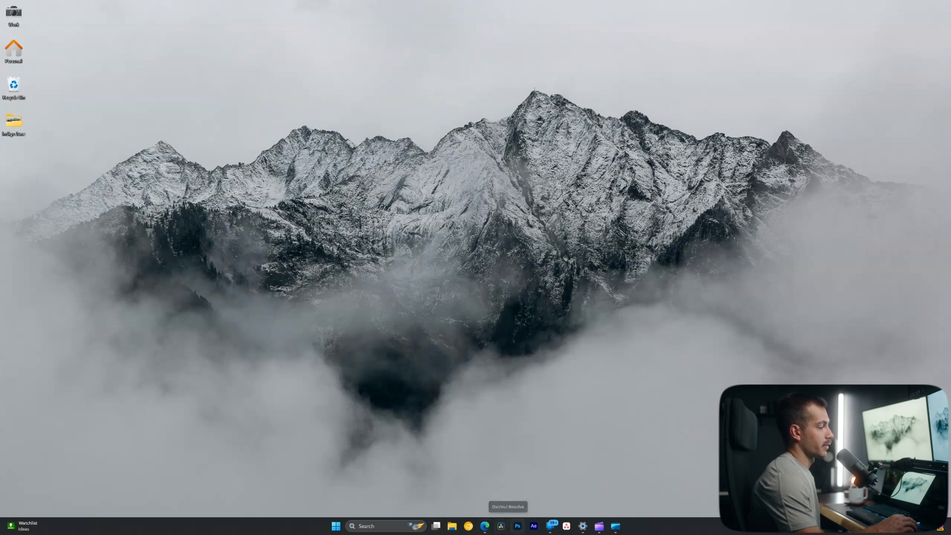
mouse_move(533, 526)
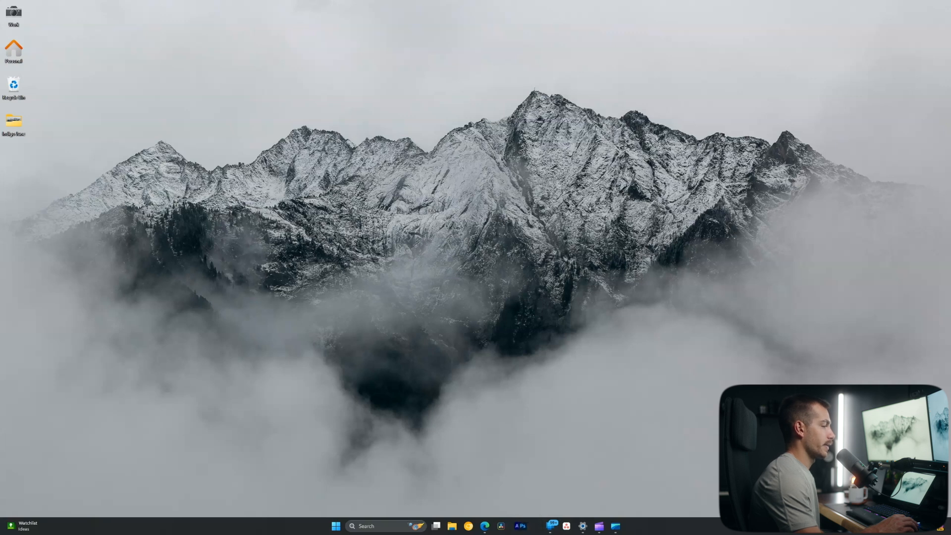
mouse_move(506, 526)
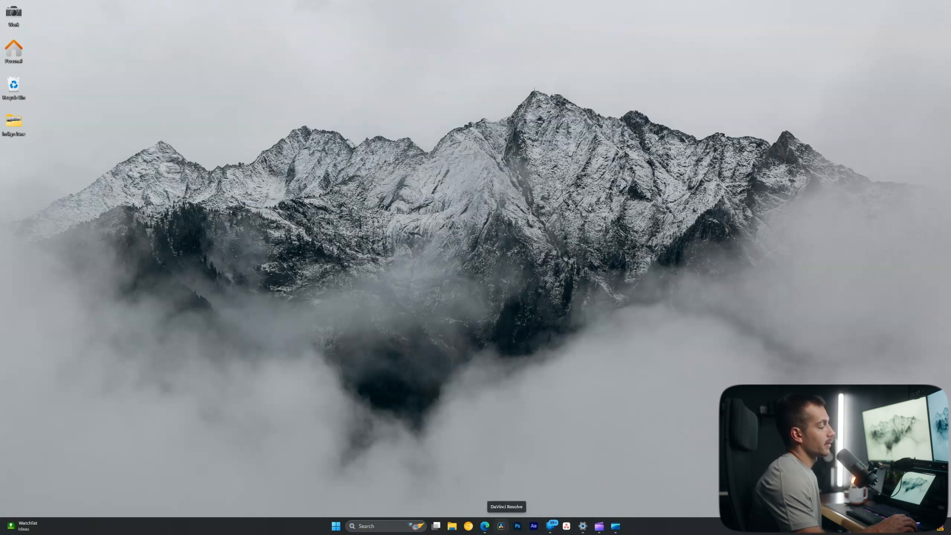
Show the DaVinci Resolve taskbar icon's jump list with recent projects and unpin option
right_click(500, 526)
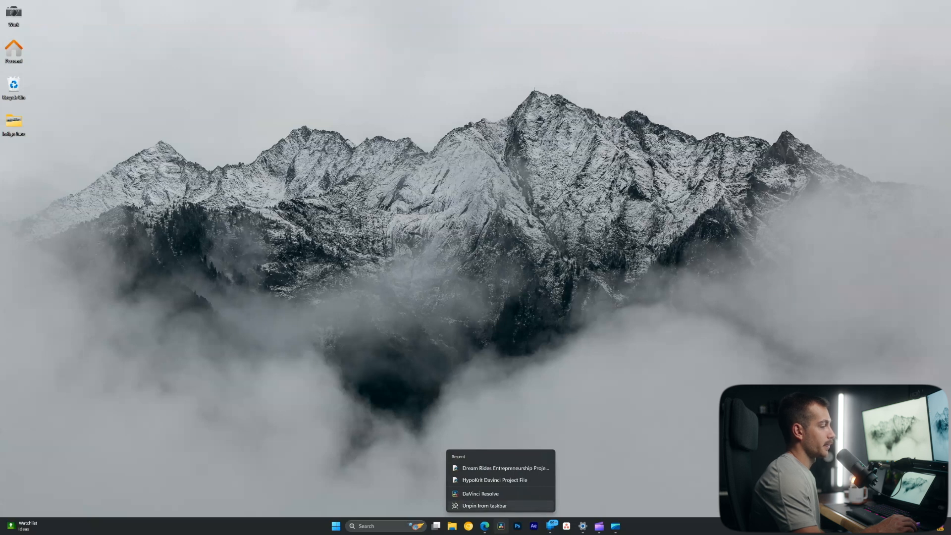
Show the Start menu's All apps list and scroll down to the O and P apps
left_click(335, 526)
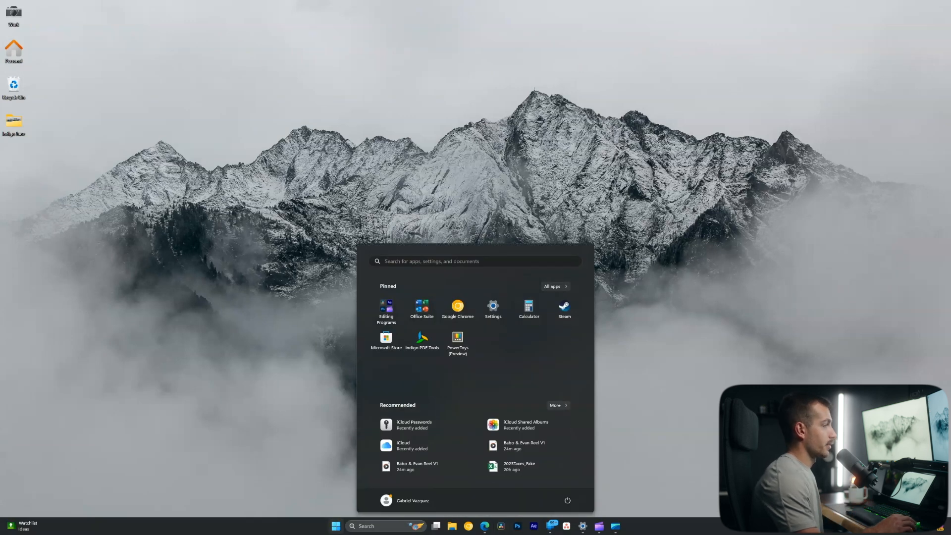
left_click(552, 286)
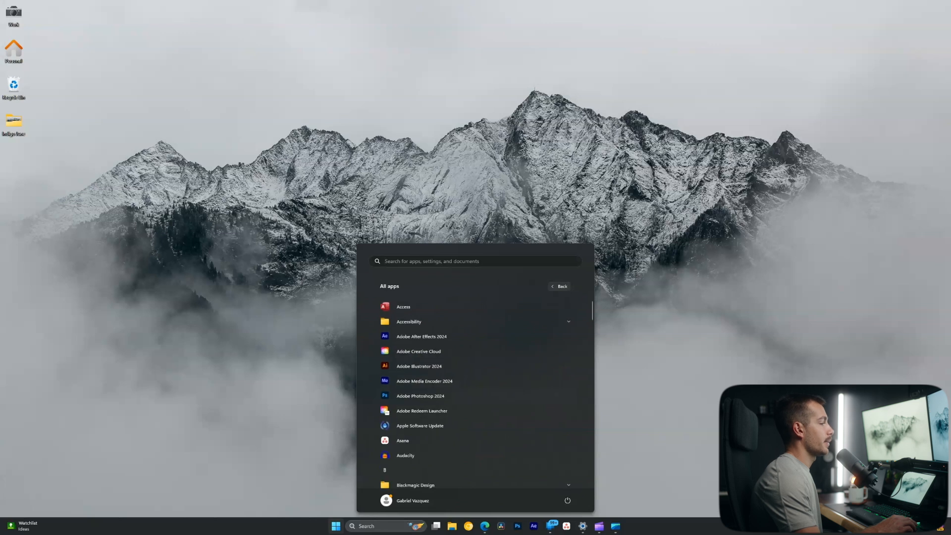
scroll("down", 3)
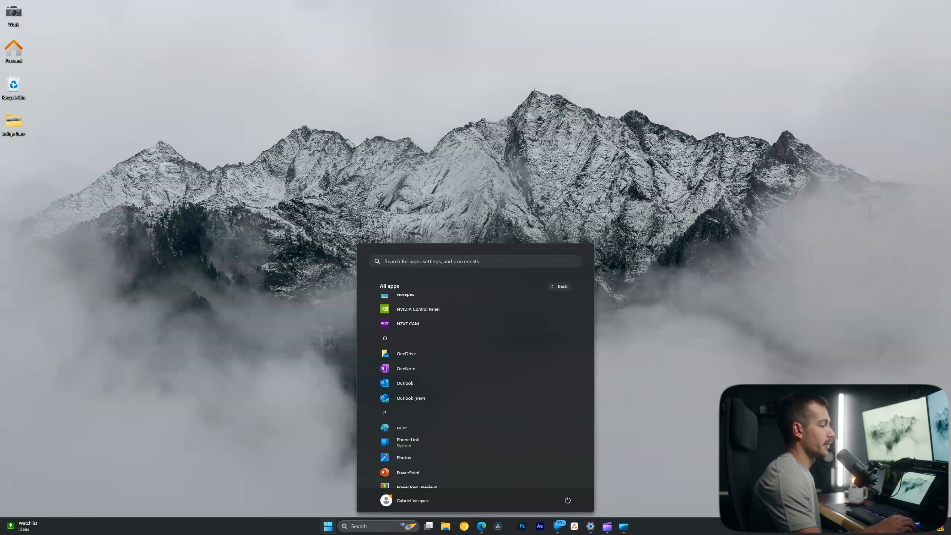
Review the Other system tray icons list on the Taskbar settings page
right_click(666, 526)
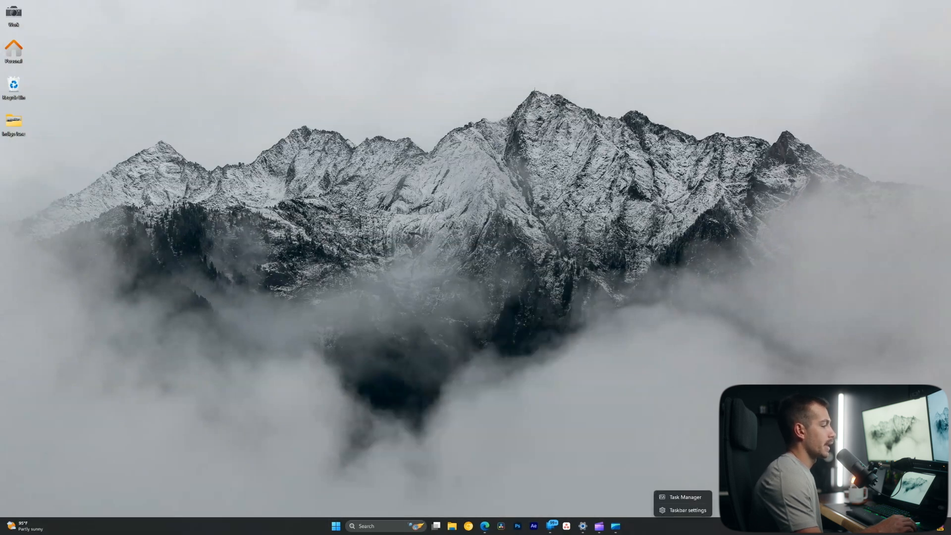
left_click(687, 509)
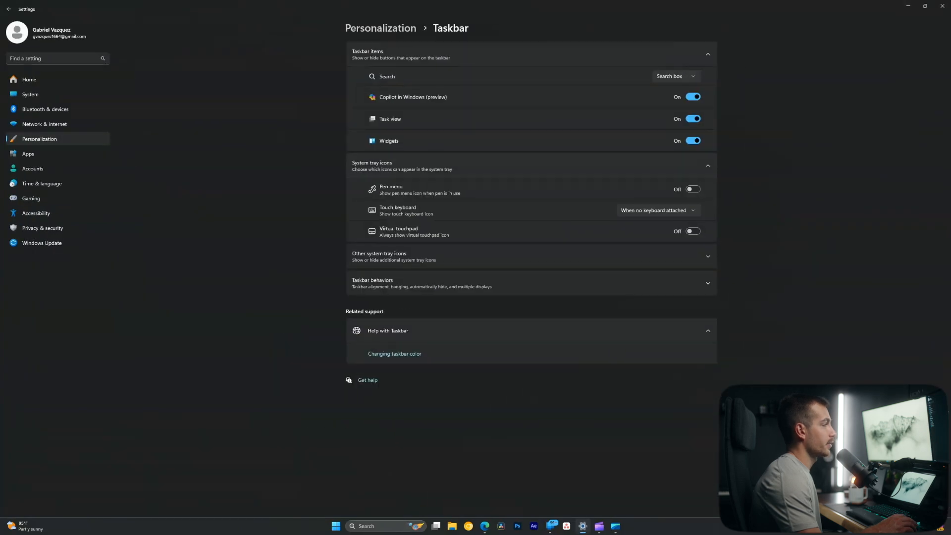
left_click(531, 256)
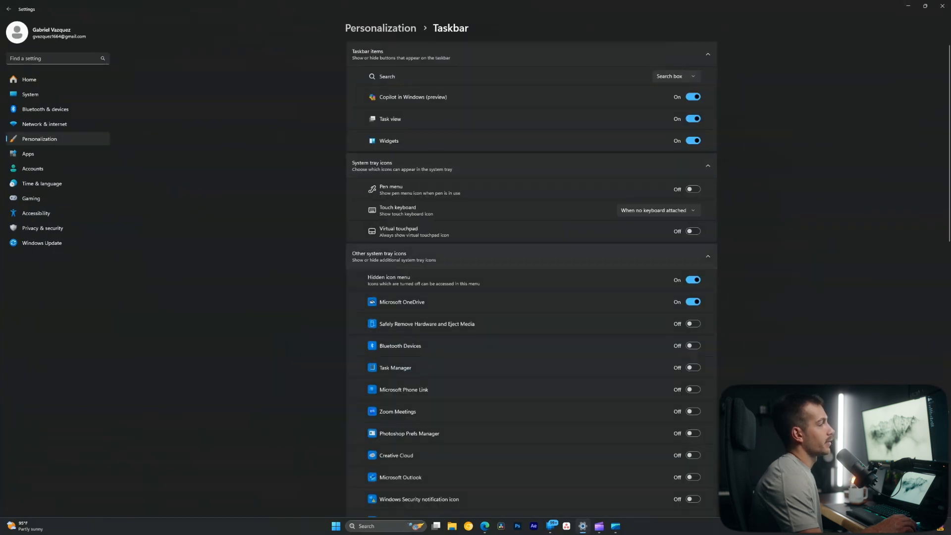
scroll("down", 3)
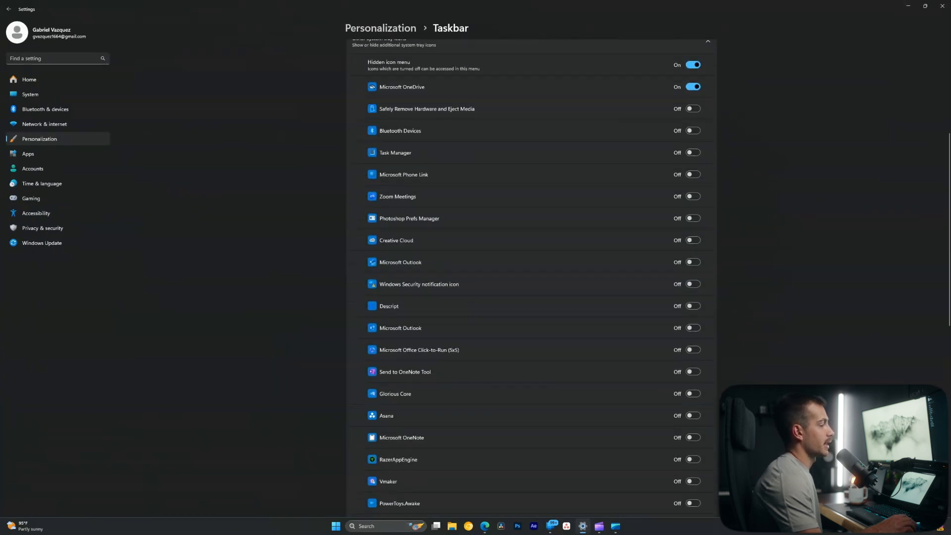
scroll("down", 3)
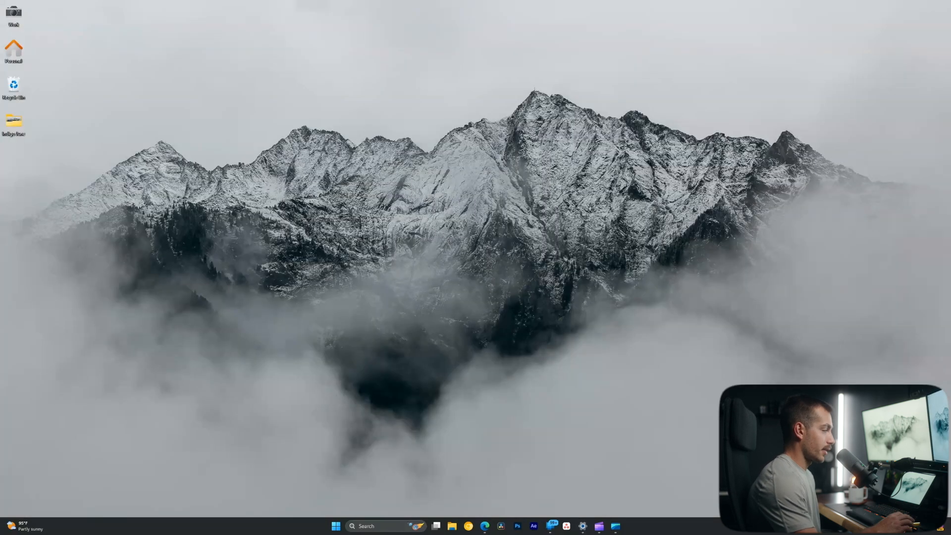
Search Start for 'chromeSetup.exe' and show options for the Google Chrome result
left_click(335, 526)
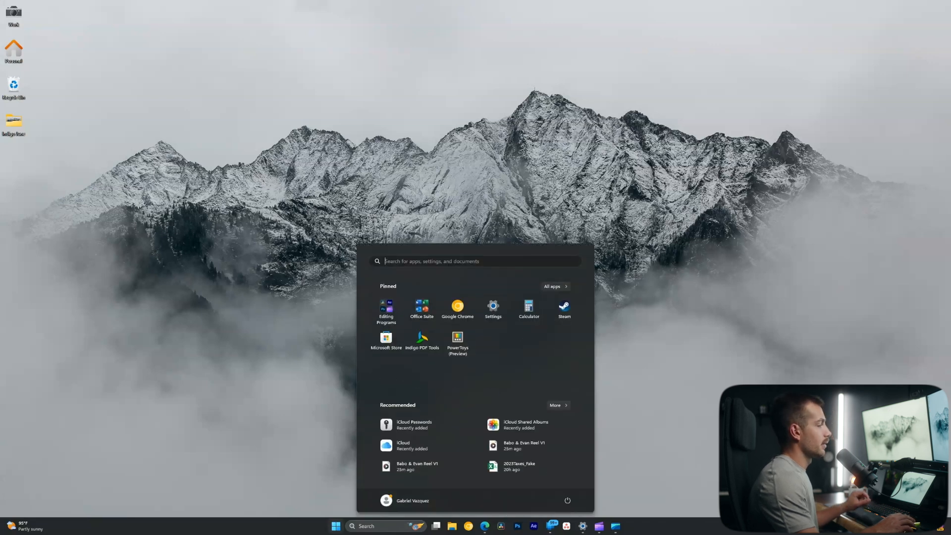
type("chromeSetup.exe")
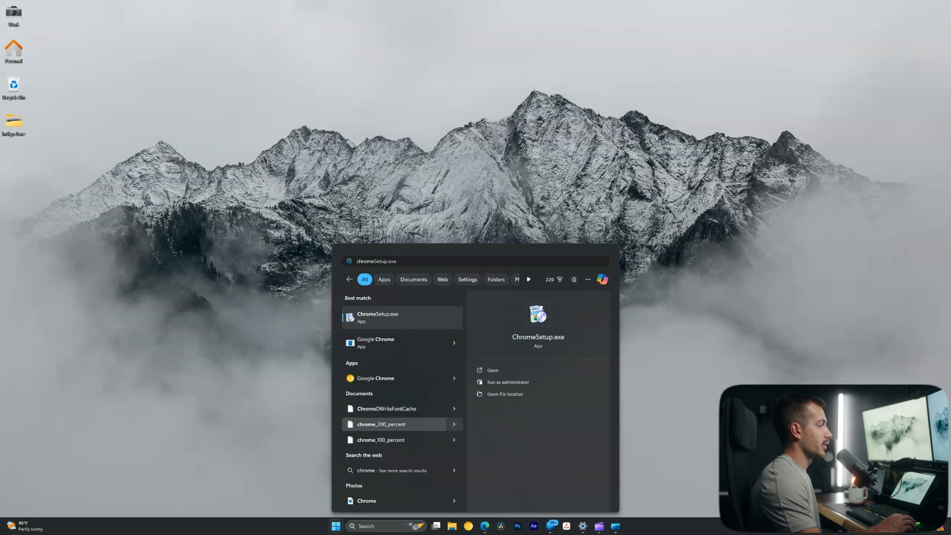
right_click(375, 378)
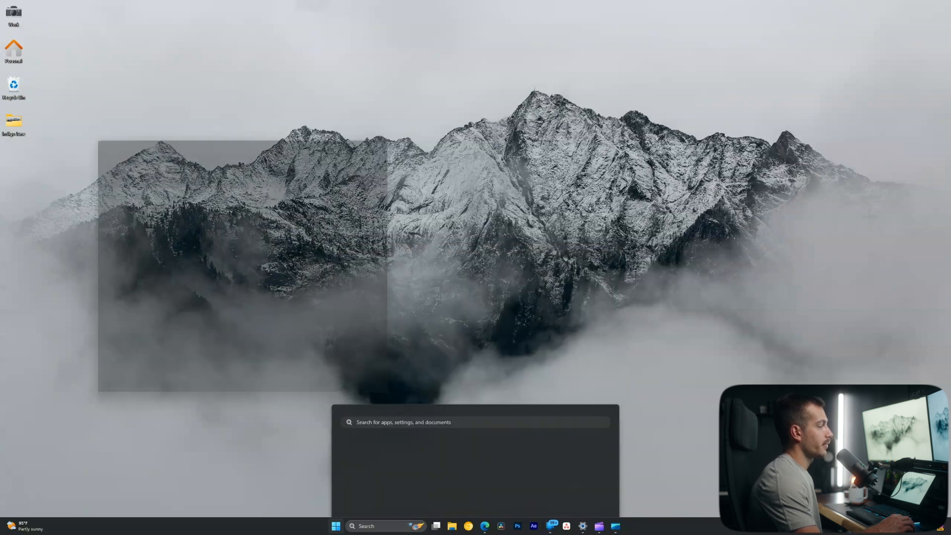
Pick a new icon in the Google Chrome shortcut's properties and grant administrator permission to apply it
left_click(436, 526)
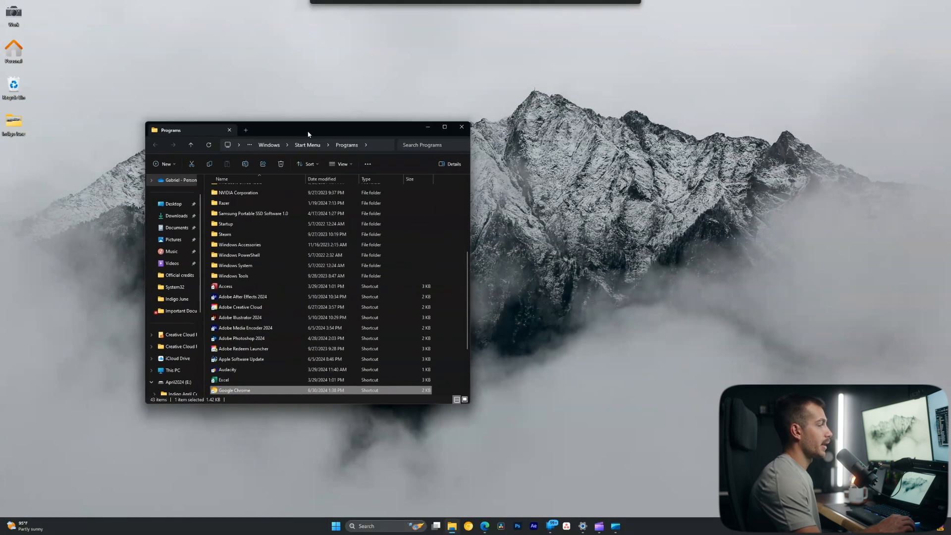
right_click(234, 390)
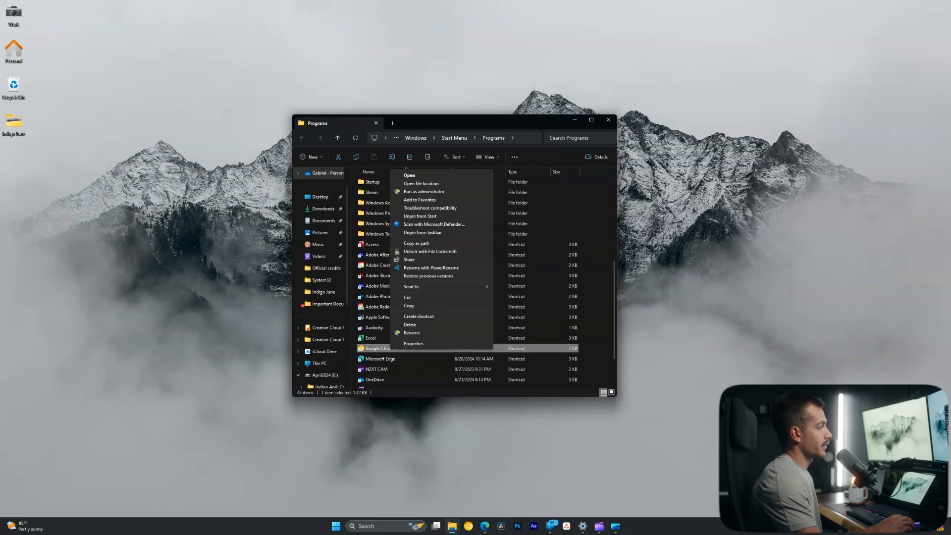
left_click(413, 344)
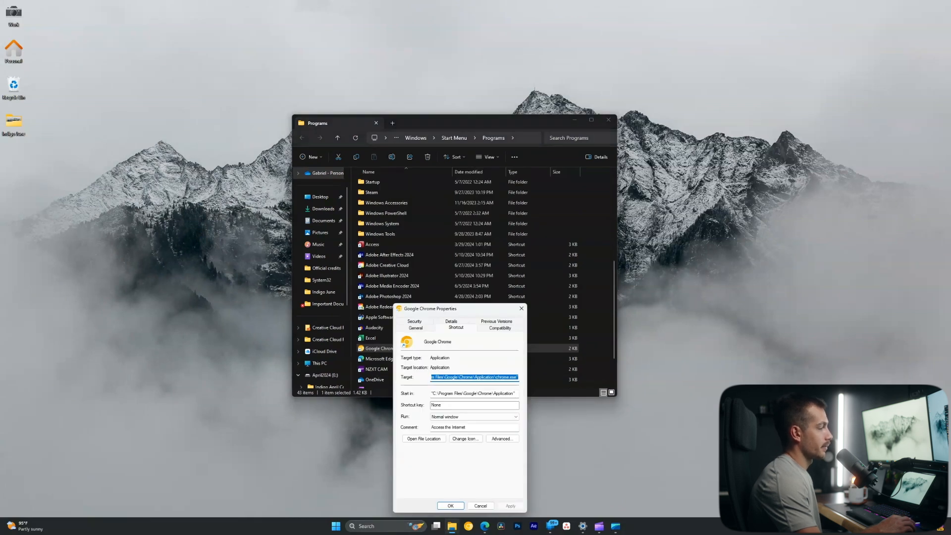
left_click(466, 438)
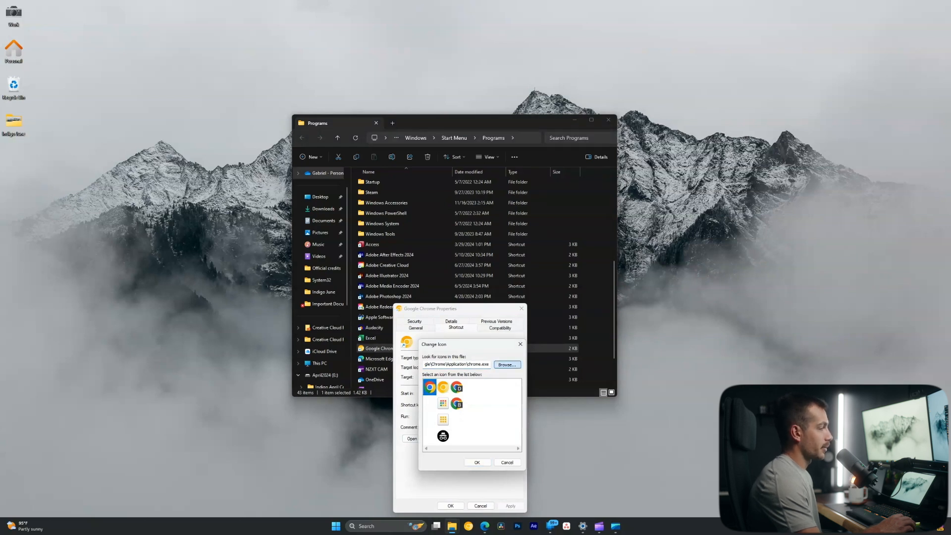
left_click(506, 463)
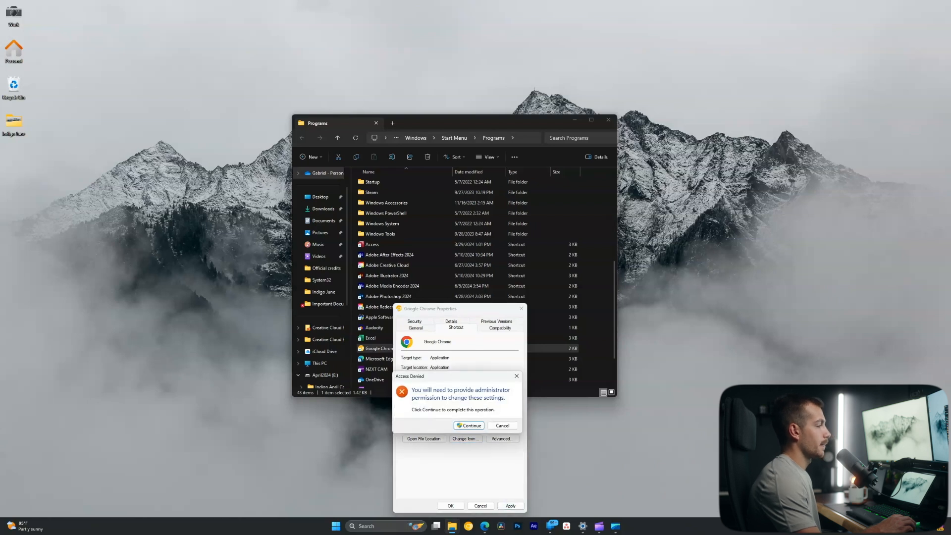
left_click(503, 425)
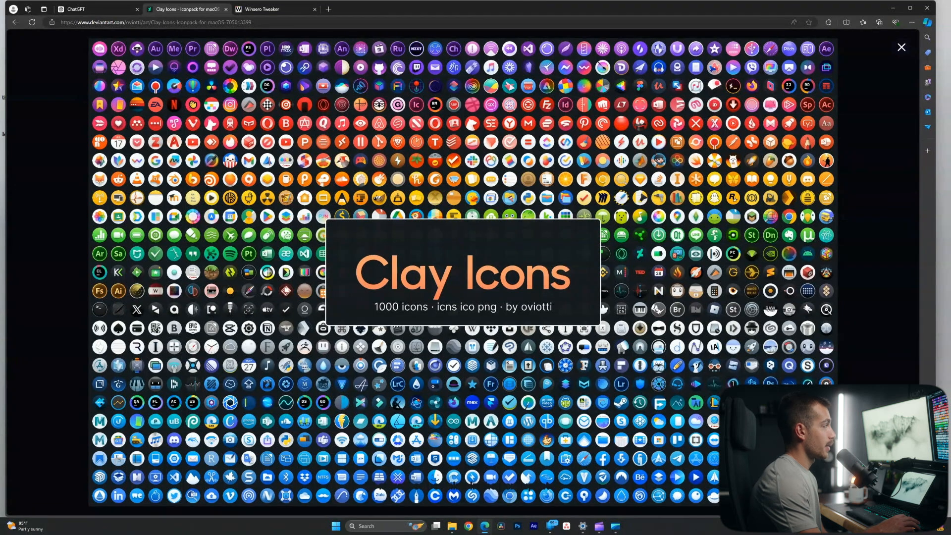
Close the Clay Icons full-size preview and scroll through the deviation's description
left_click(901, 48)
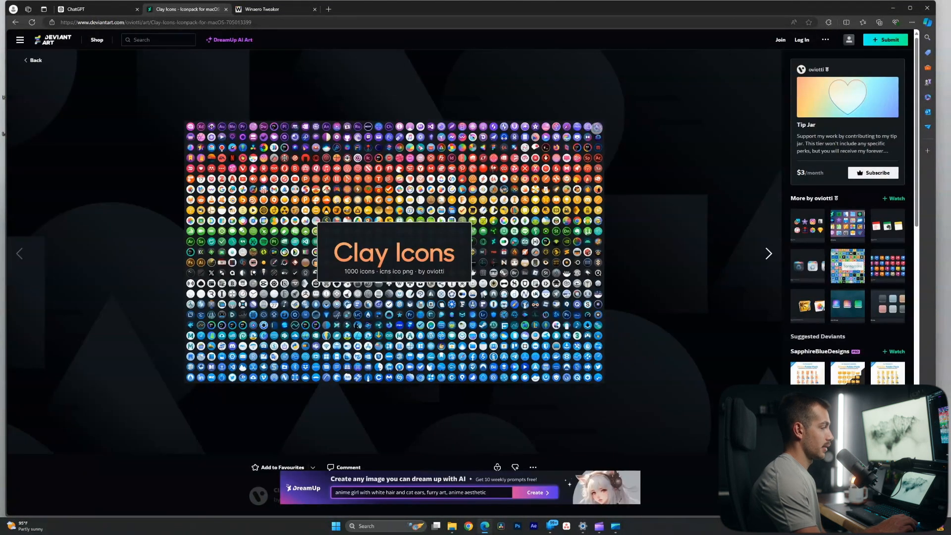
scroll("down", 3)
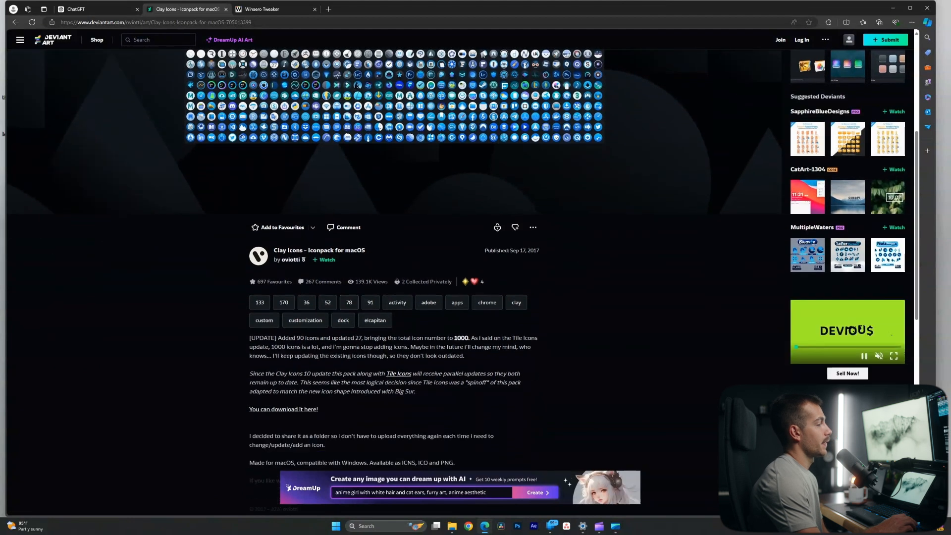
scroll("up", 3)
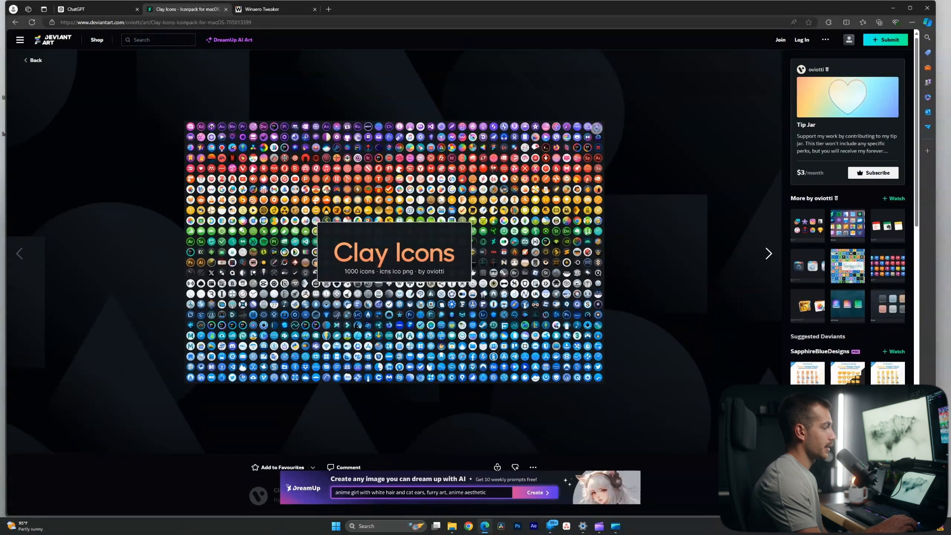
scroll("down", 3)
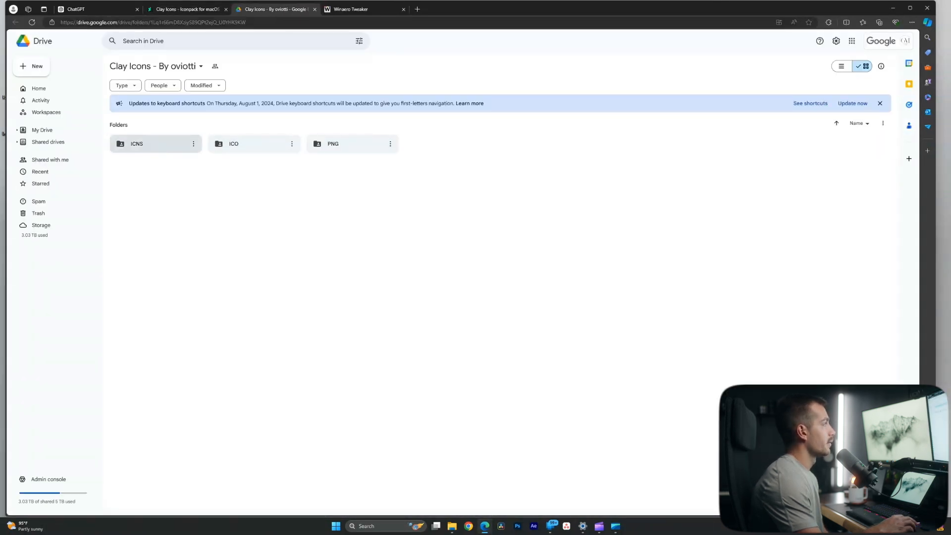
Download the Clay Icons ICO folder from the Google Drive share
double_click(254, 143)
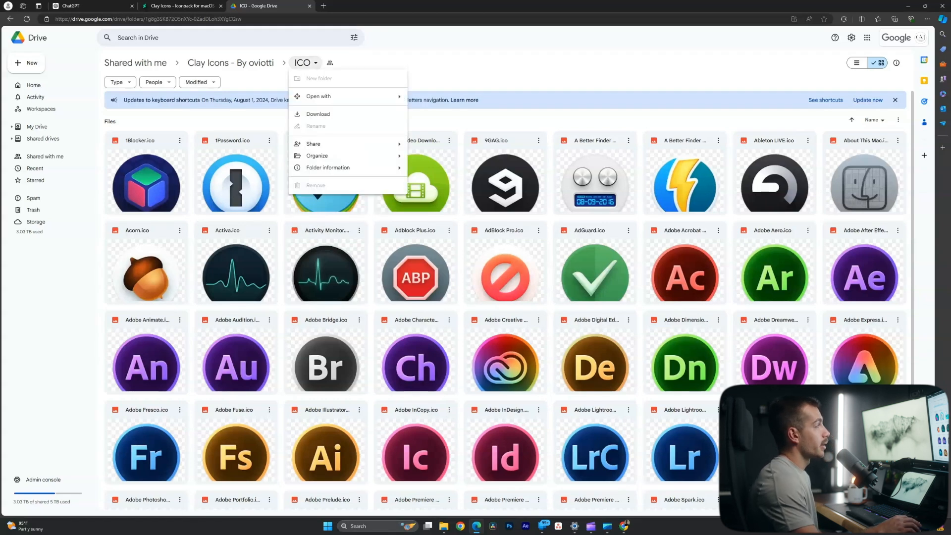
mouse_move(318, 96)
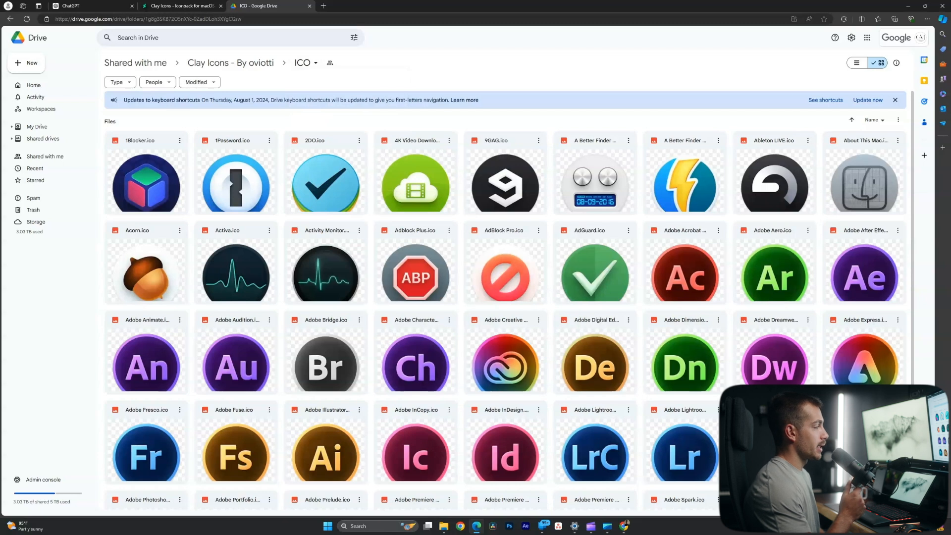
left_click(235, 176)
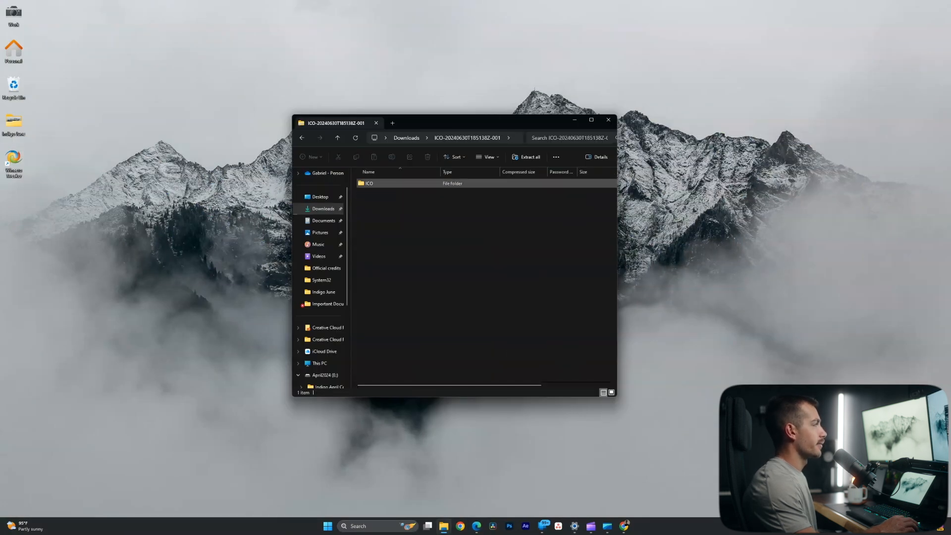
Drag the ICO folder from the zip onto the Desktop and search Start for 'ch'
left_click_drag(369, 183, 51, 215)
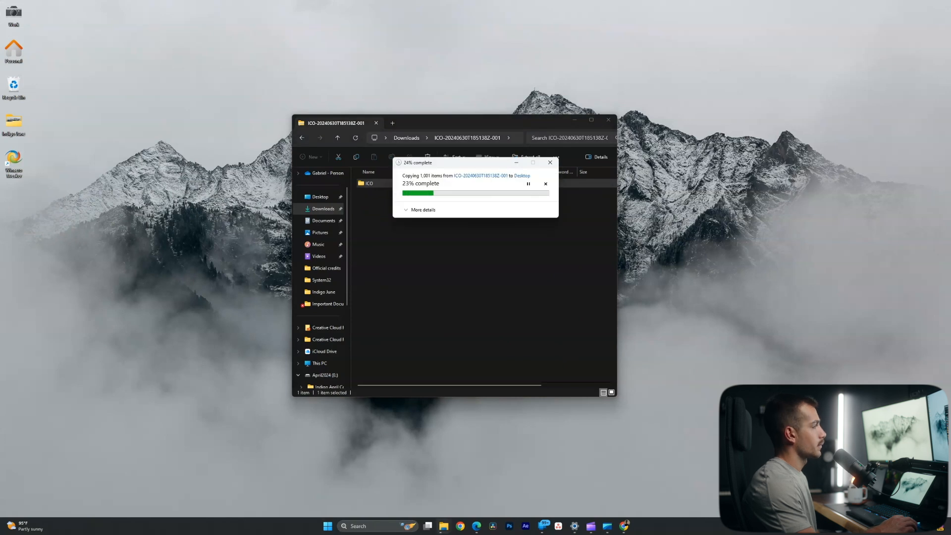
type("chr")
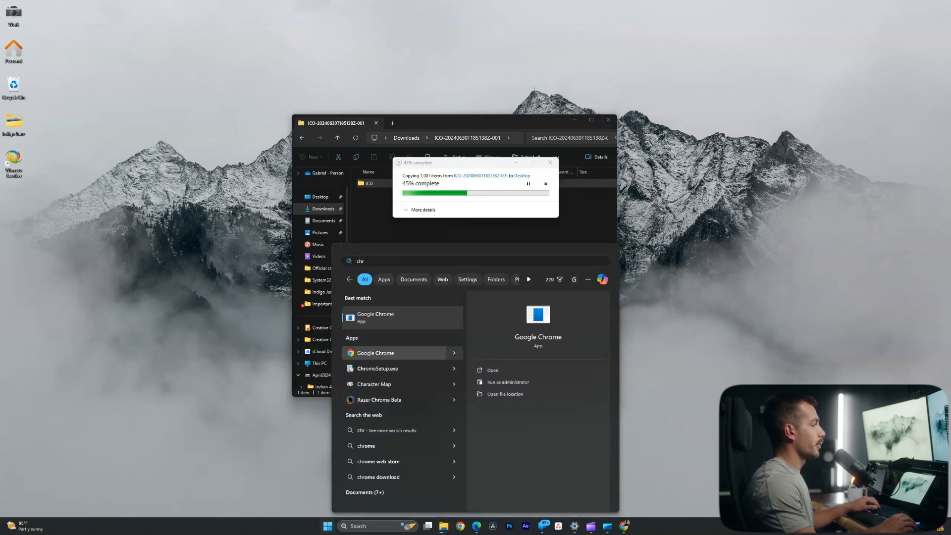
Browse to the desktop ICO folder, search 'chro', and give the Chrome shortcut the Clay Chromium icon
right_click(377, 353)
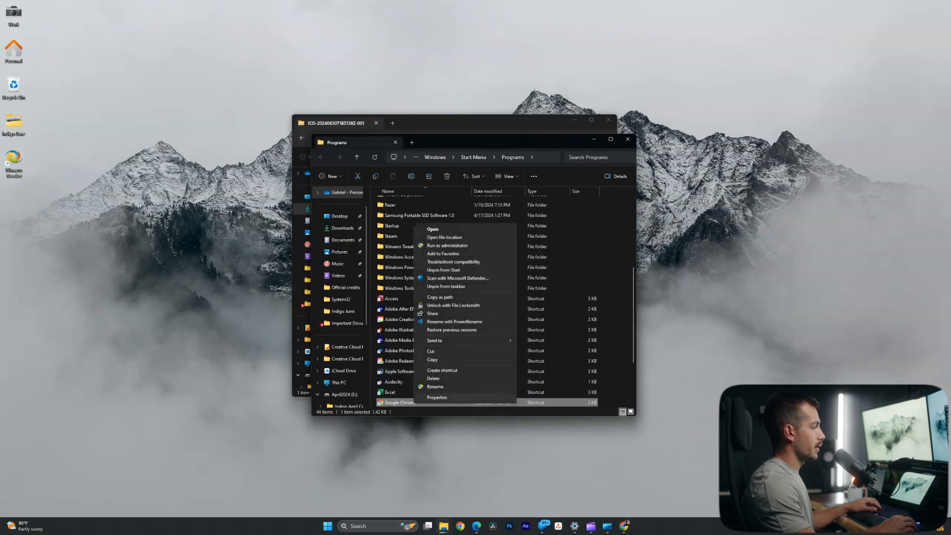
left_click(436, 397)
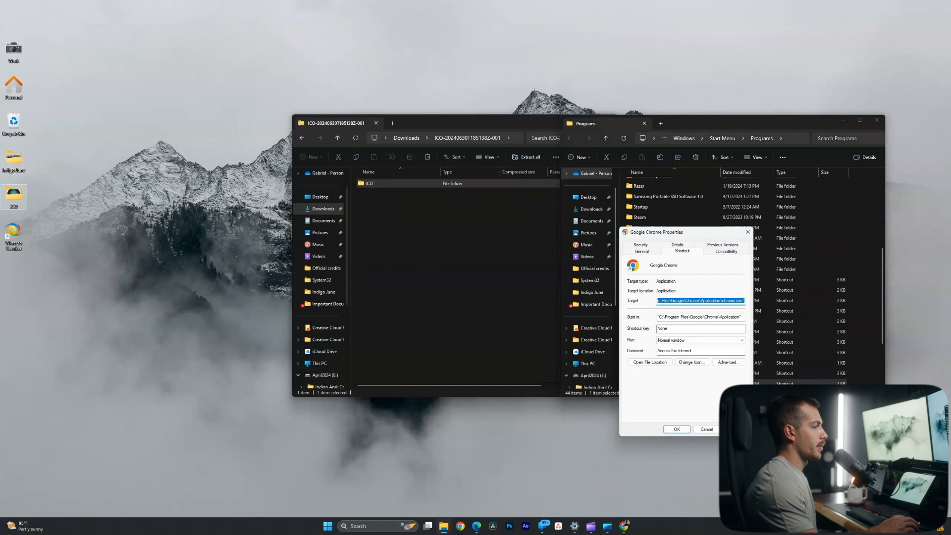
left_click(691, 363)
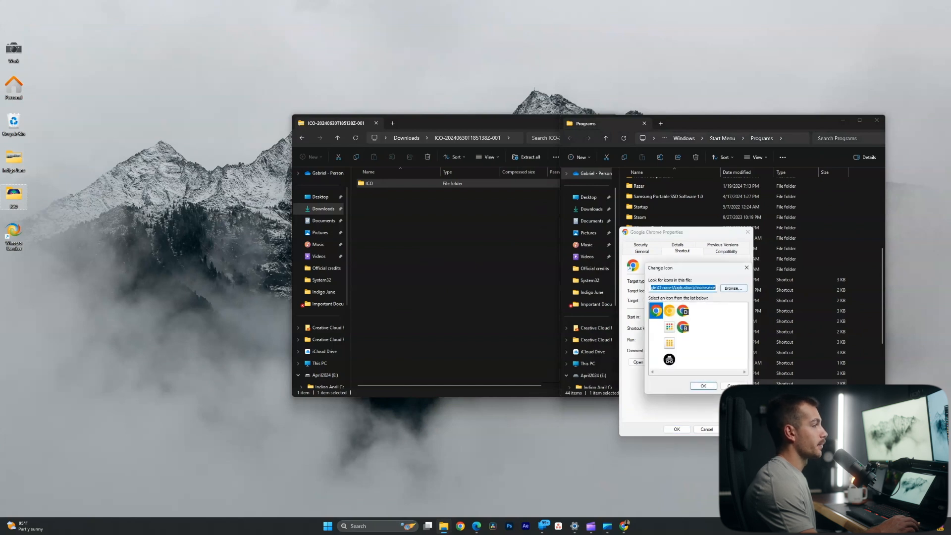
left_click(733, 287)
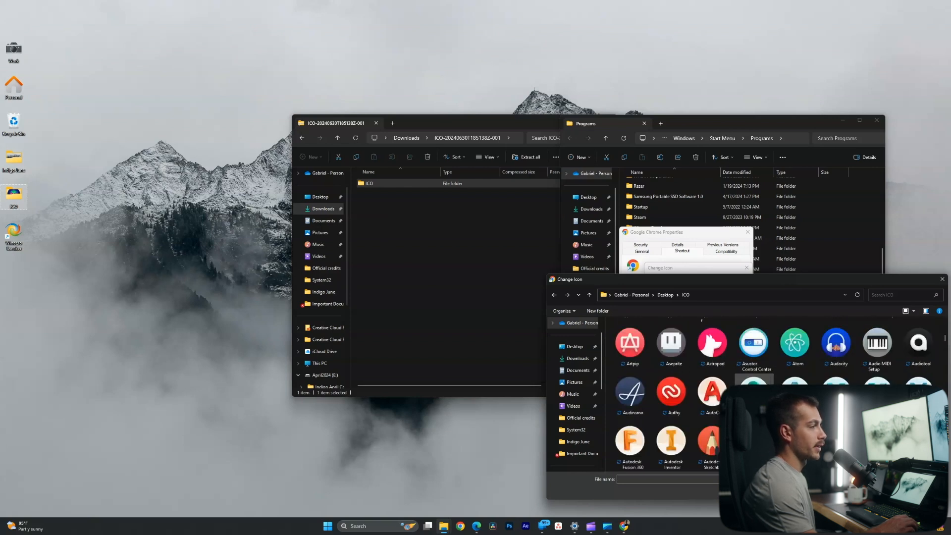
scroll("down", 3)
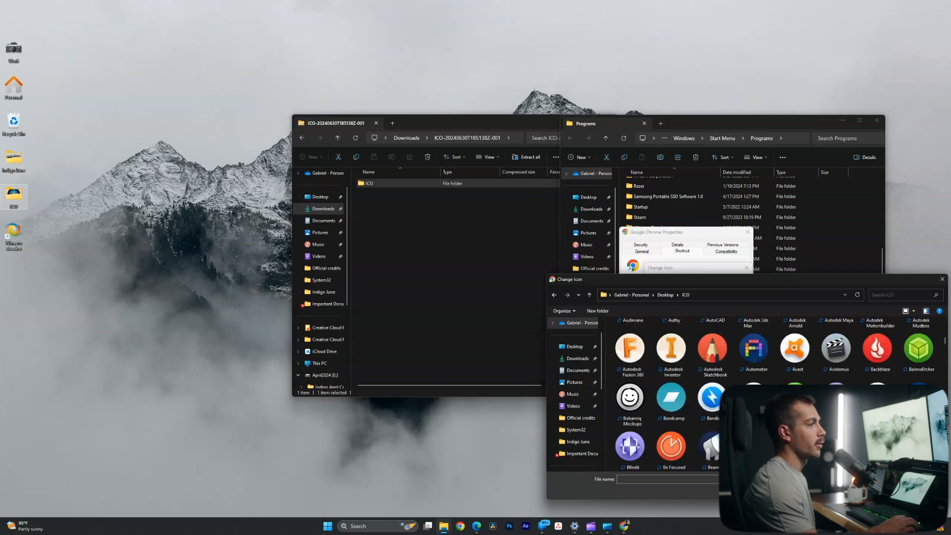
type("chro")
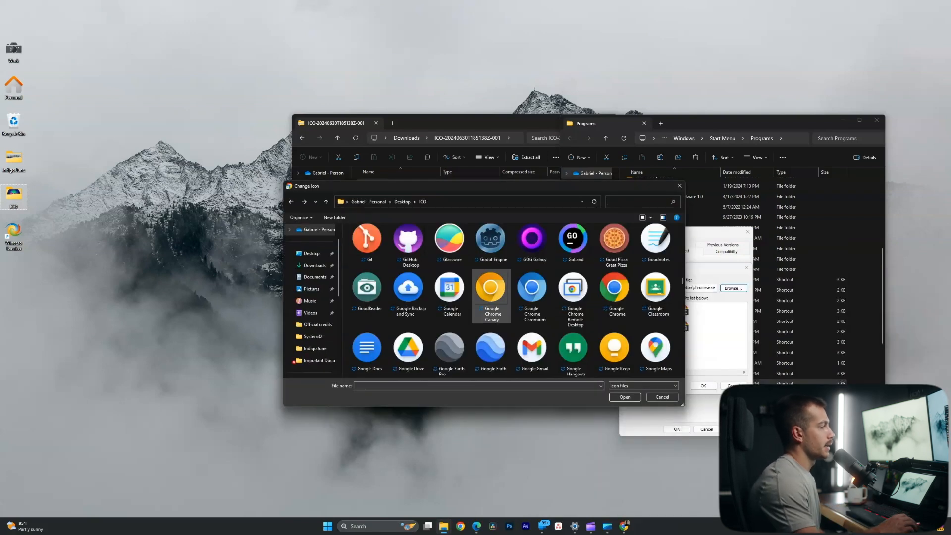
mouse_move(490, 289)
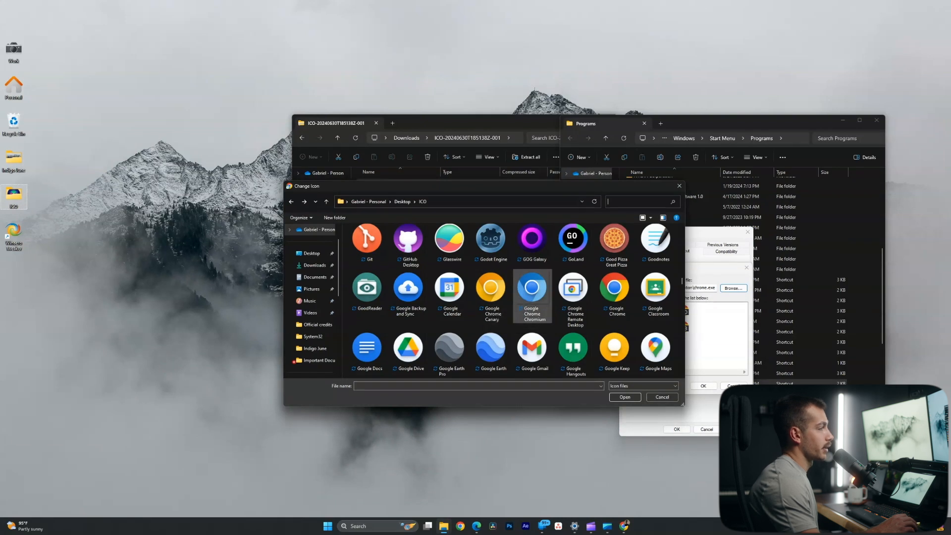
mouse_move(532, 286)
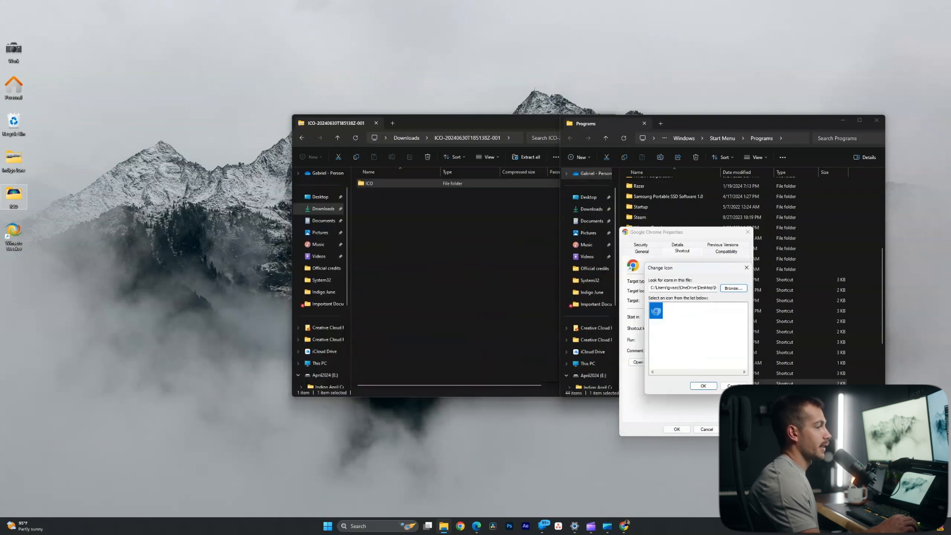
left_click(732, 385)
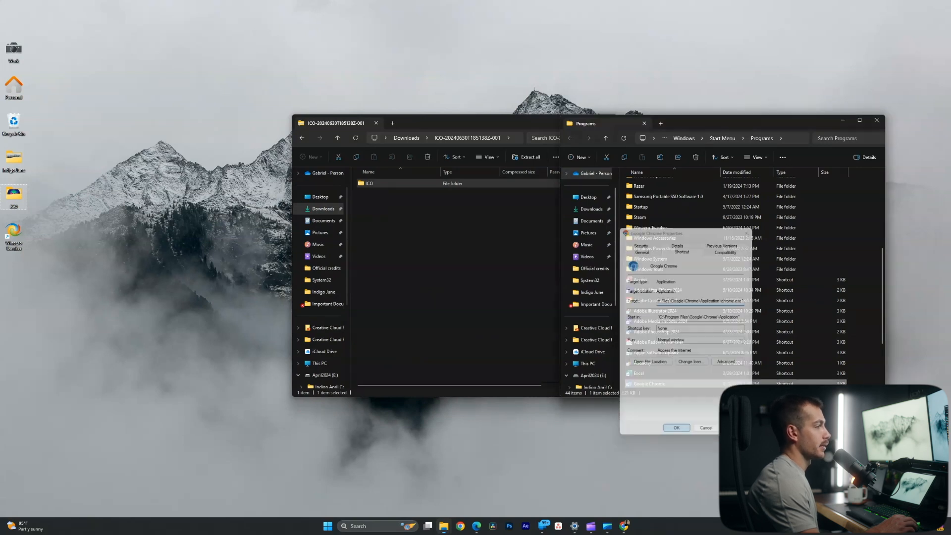
right_click(461, 525)
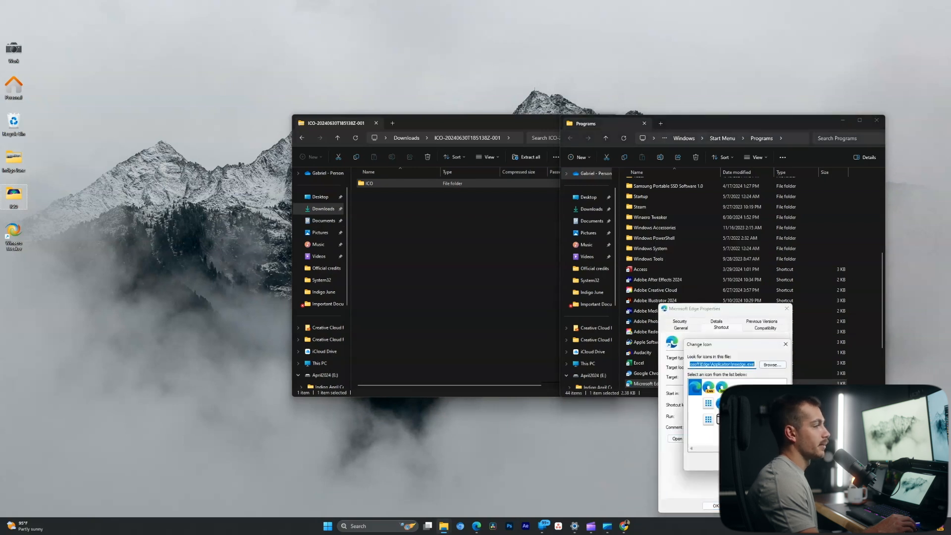
Select Microsoft Edge.ico from the ICO folder (searched 'edge') as the Edge shortcut's icon and confirm
left_click(772, 364)
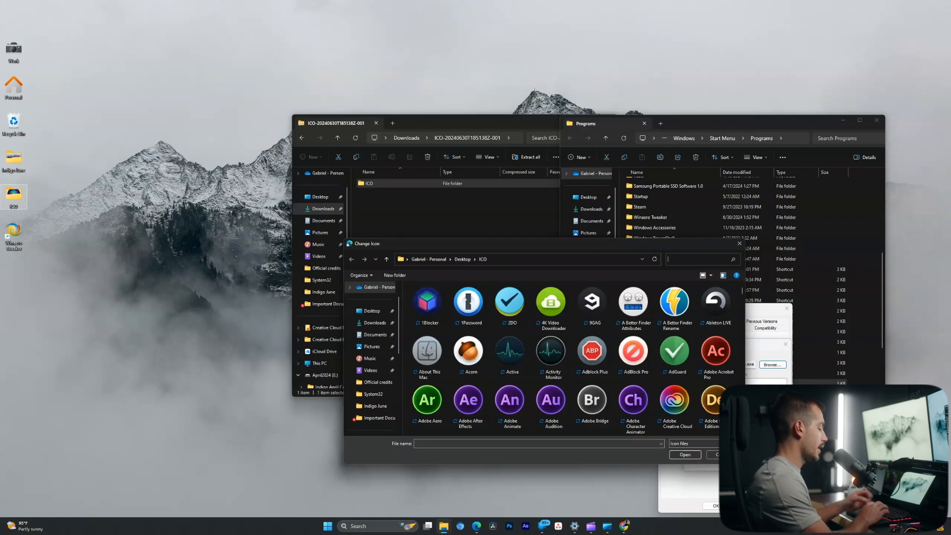
type("edge")
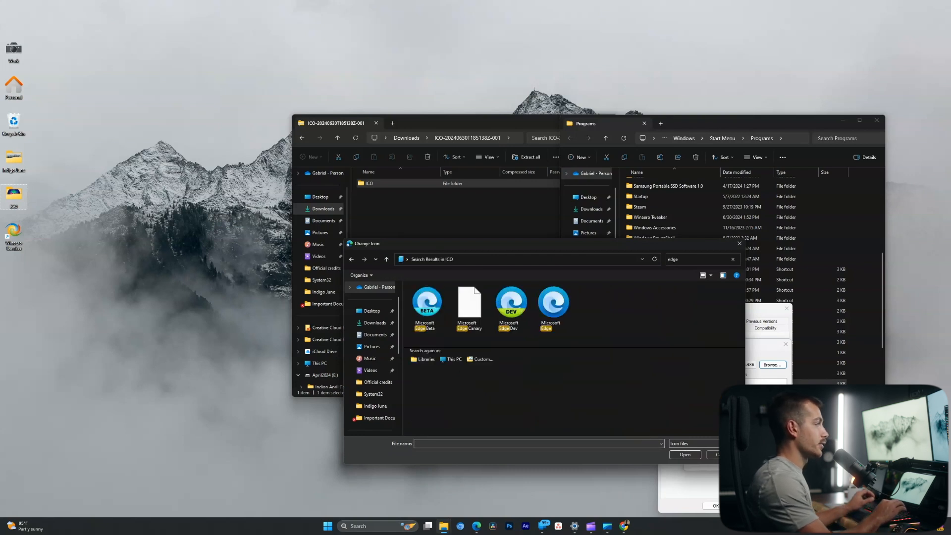
left_click(552, 303)
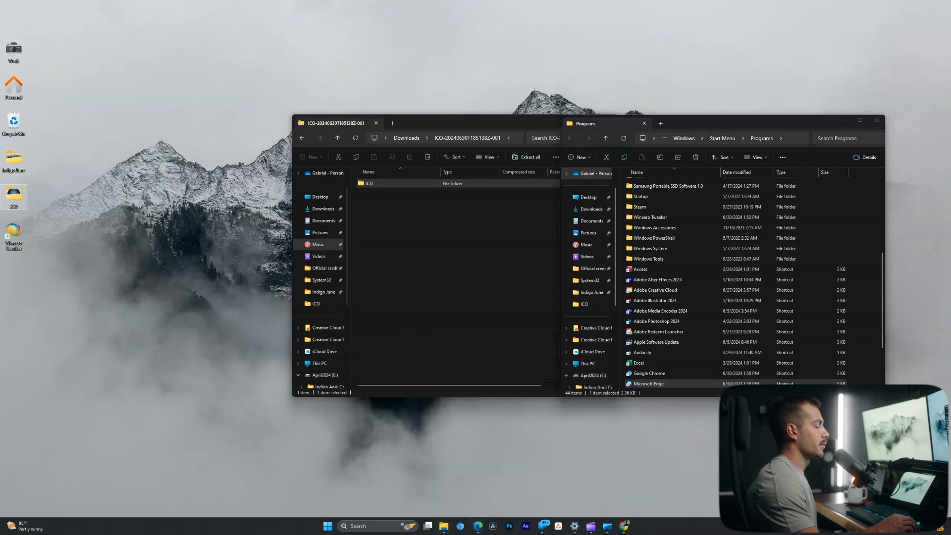
right_click(479, 525)
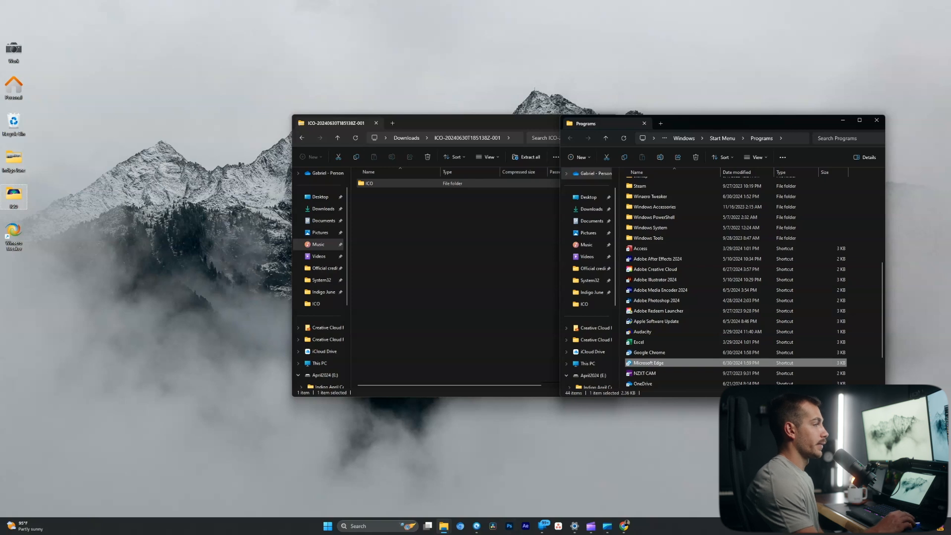
mouse_move(493, 526)
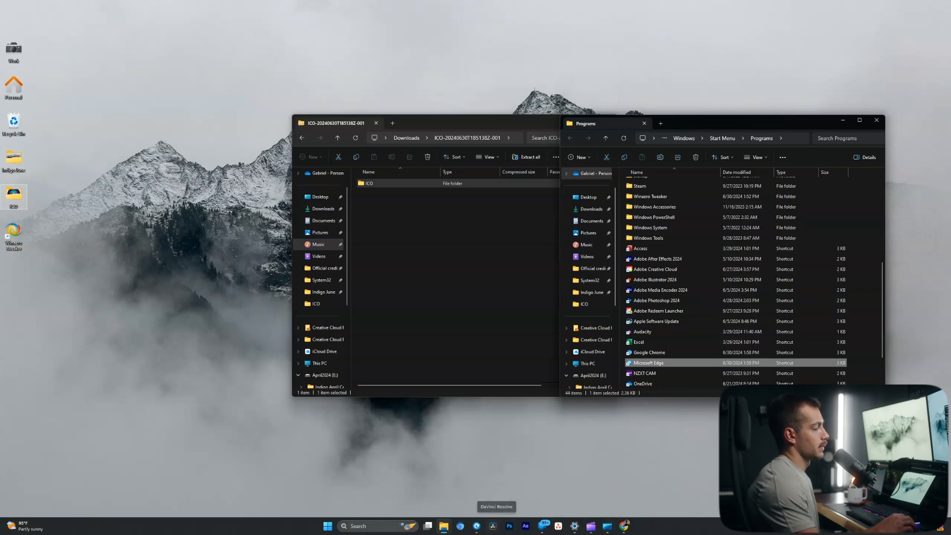
Locate the DaVinci Resolve shortcut, assign it the Clay-style DaVinci Resolve .ico in Properties, and apply
left_click(360, 526)
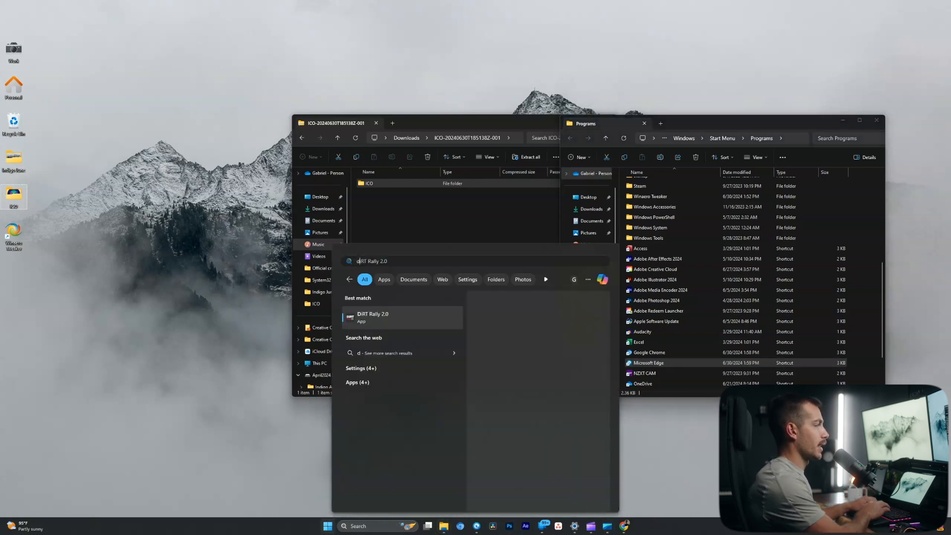
right_click(658, 214)
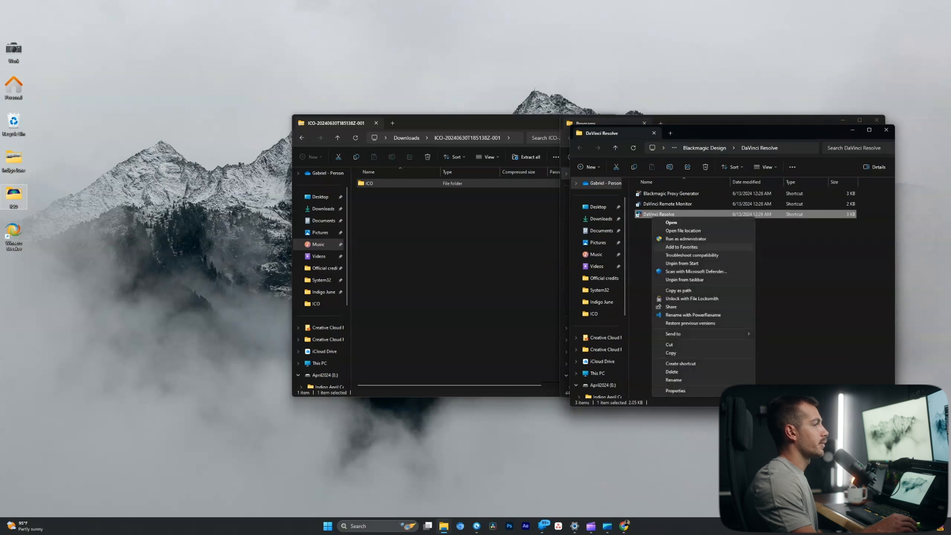
left_click(676, 391)
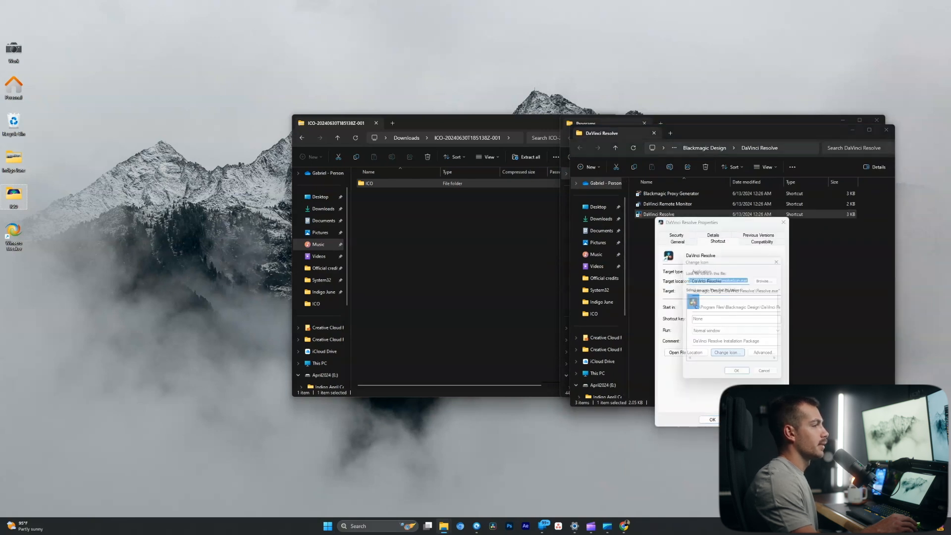
left_click(727, 353)
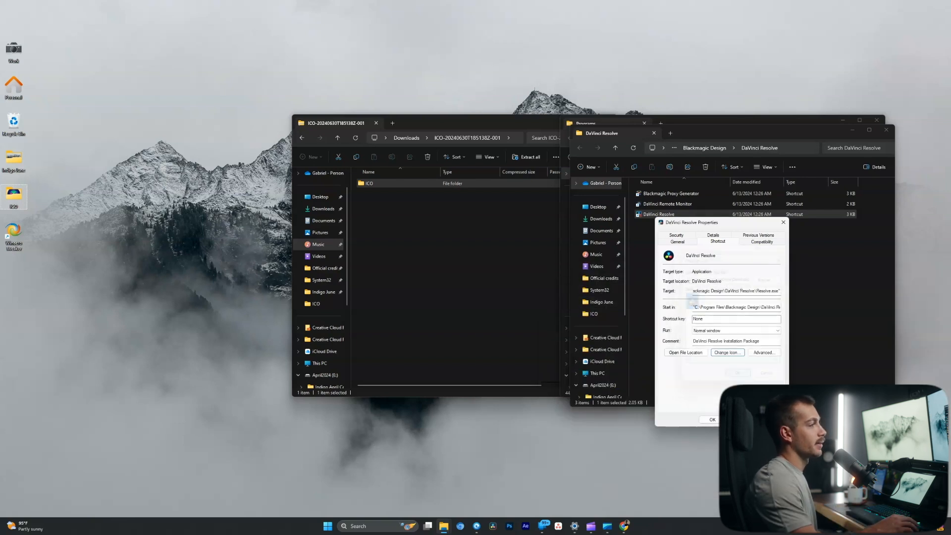
left_click(712, 419)
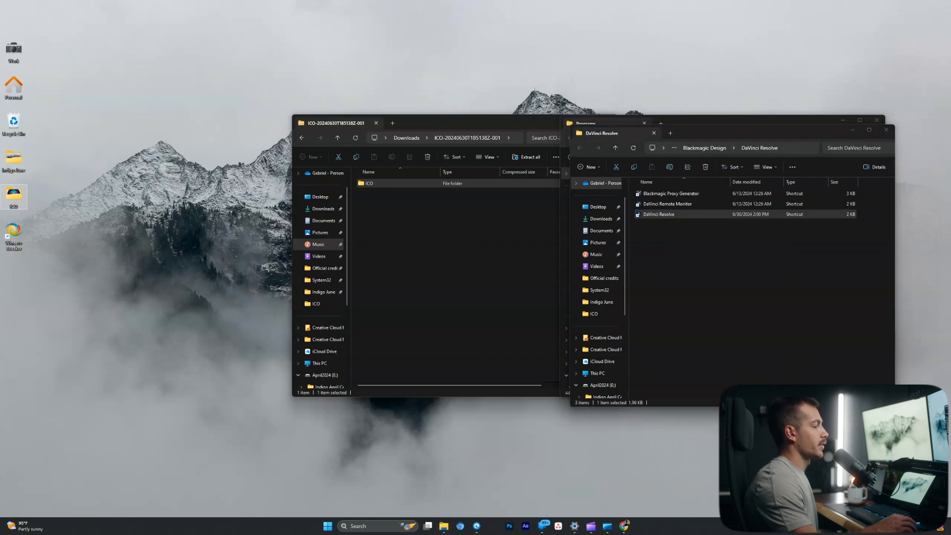
mouse_move(494, 525)
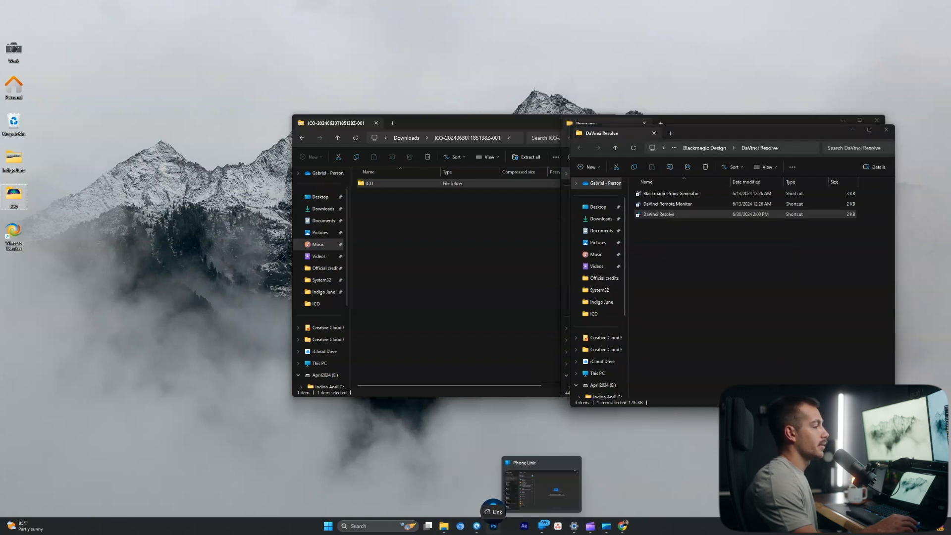
mouse_move(444, 527)
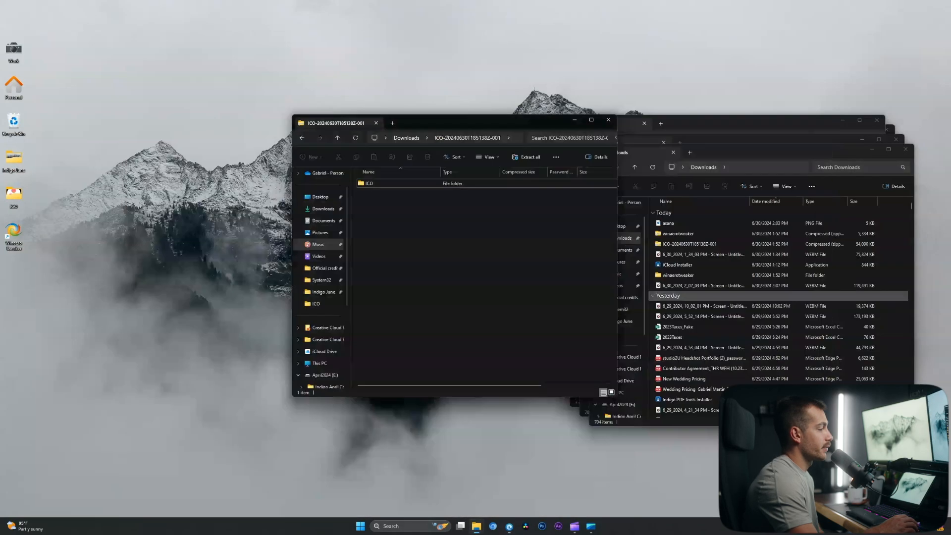
Reach the File Explorer shortcut's Properties from the taskbar and start Change Icon, browsing the ICO folder's Clay icons
right_click(476, 525)
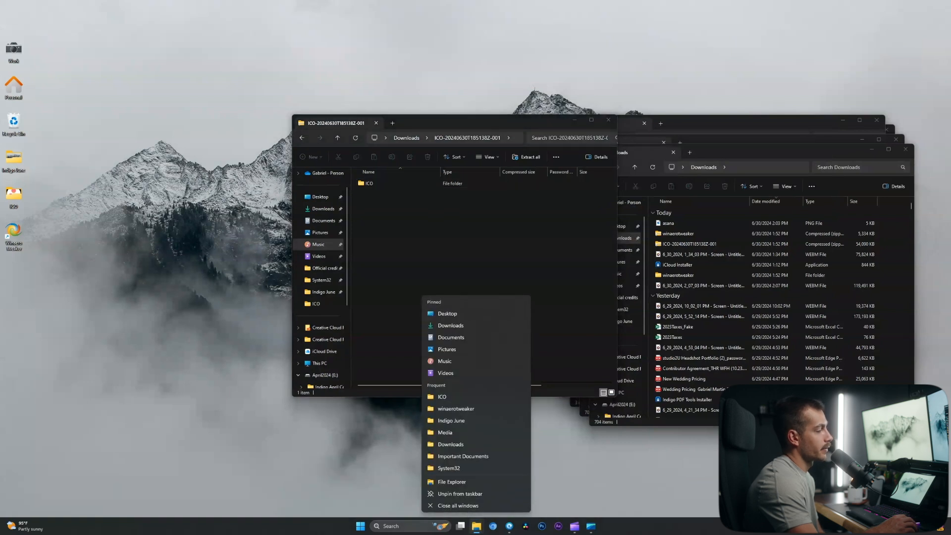
left_click(451, 482)
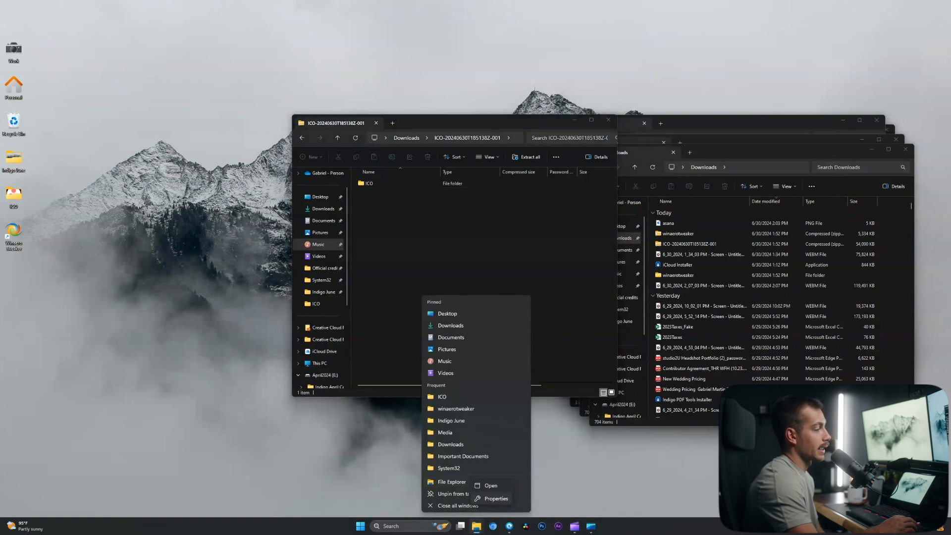
left_click(495, 499)
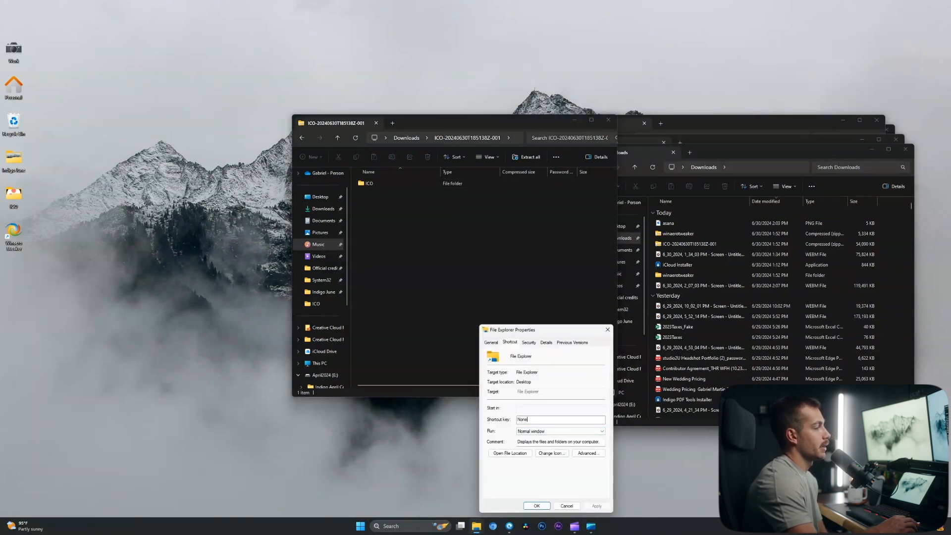
left_click(551, 453)
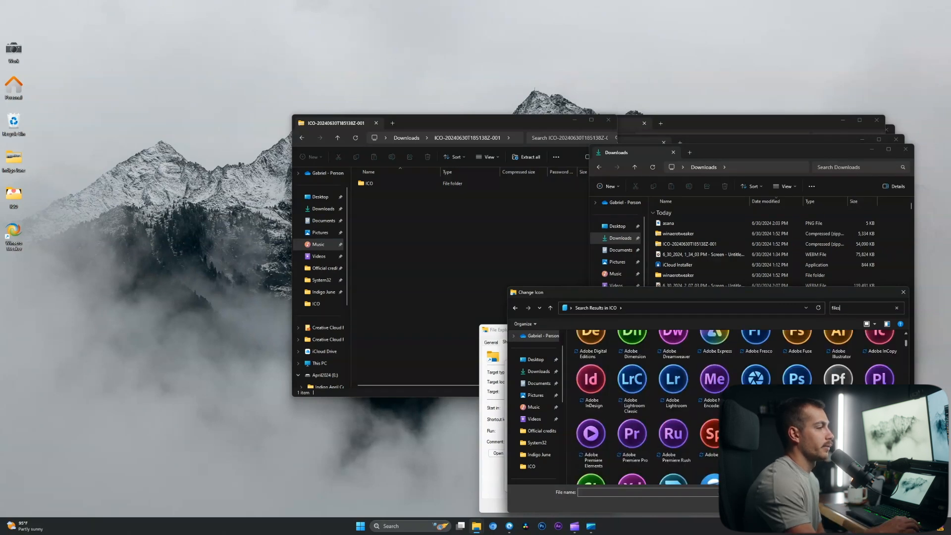
scroll("up", 3)
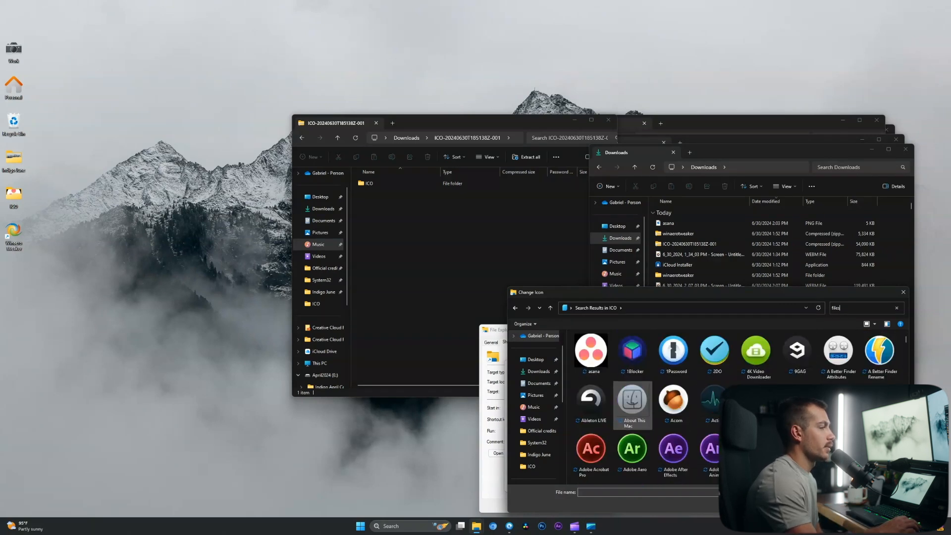